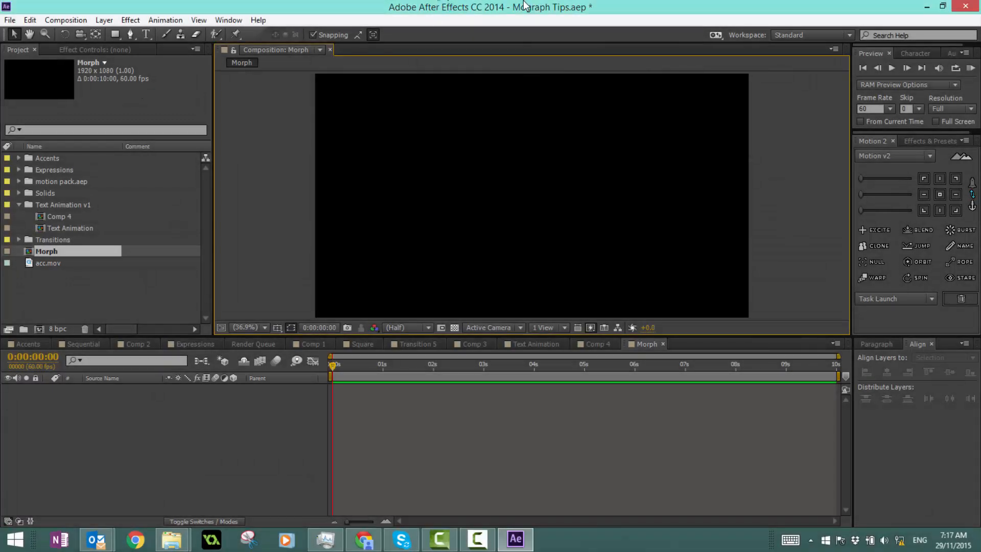
mouse_move(494, 152)
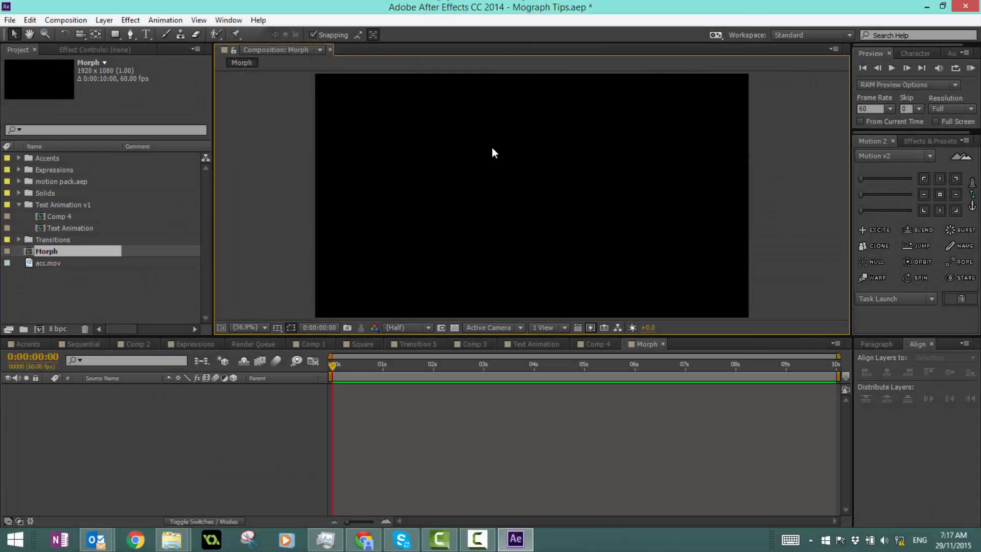
mouse_move(494, 156)
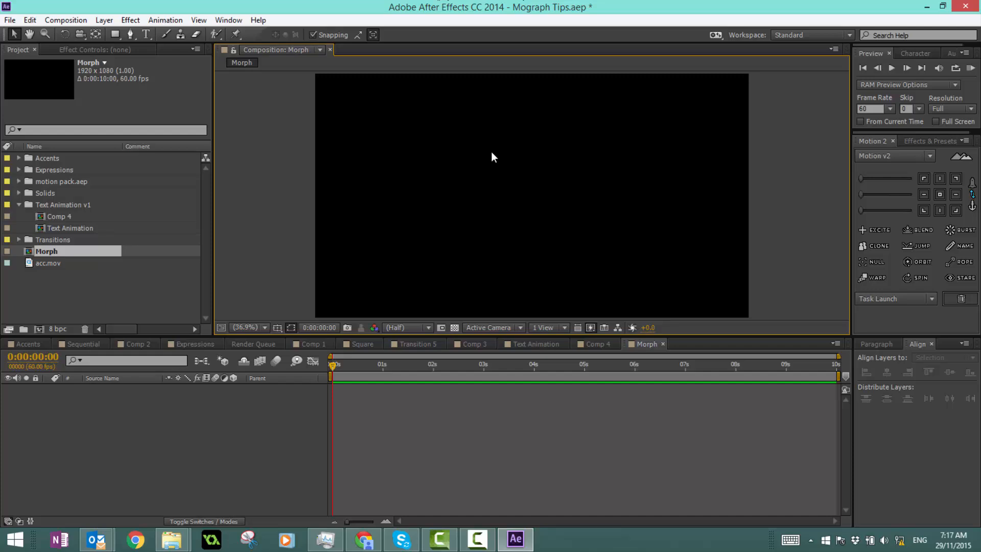
mouse_move(489, 163)
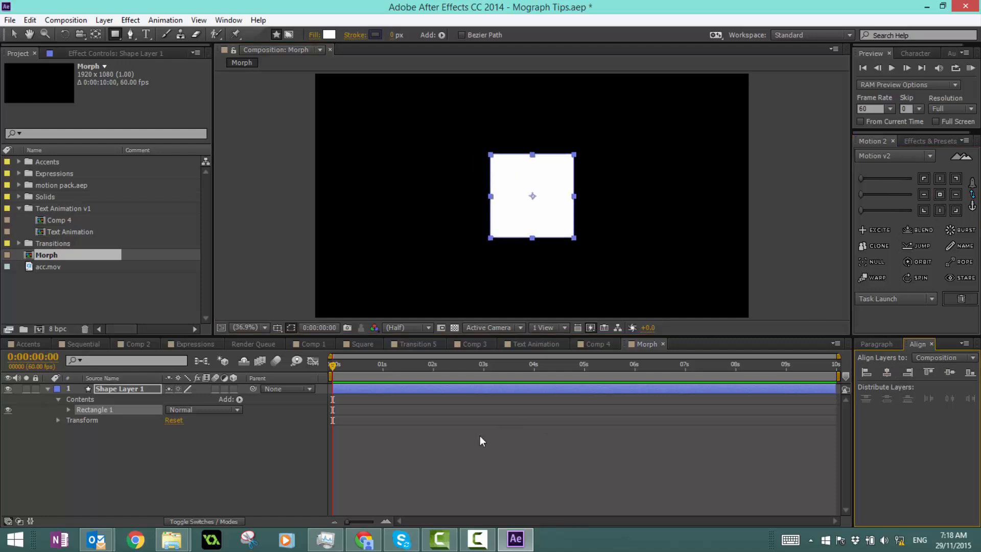
Deselect the new square layer and expand its Rectangle 1 and Rectangle Path 1 groups.
left_click(605, 270)
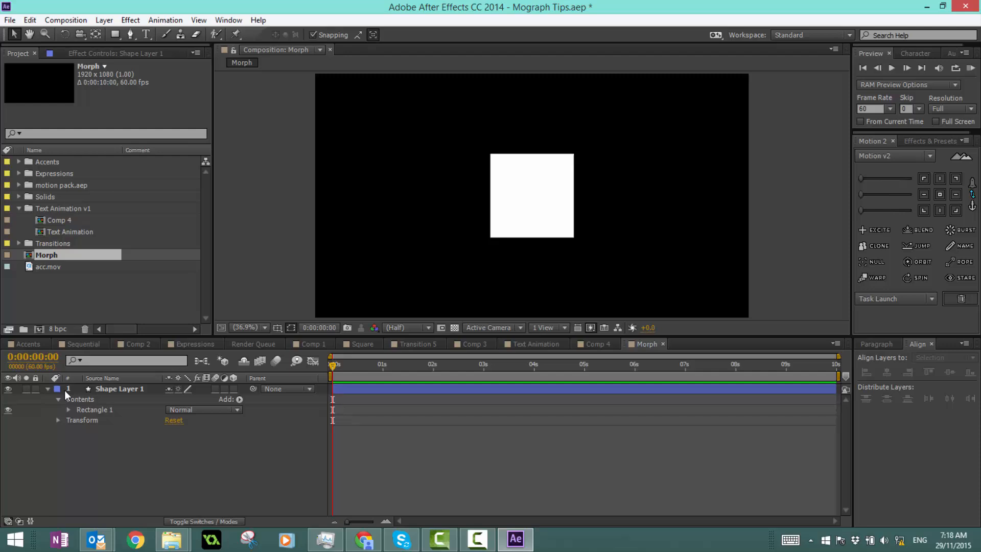
left_click(69, 409)
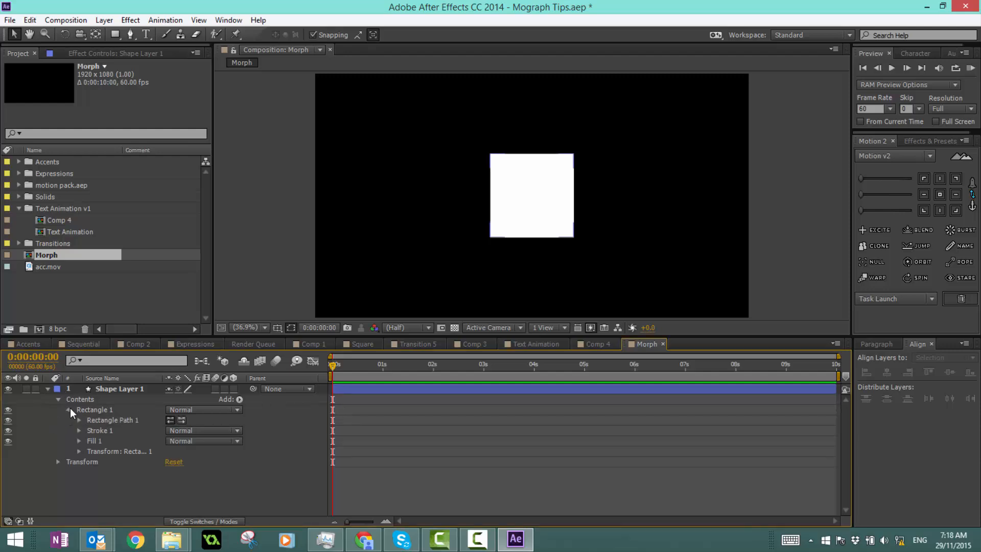
left_click(70, 410)
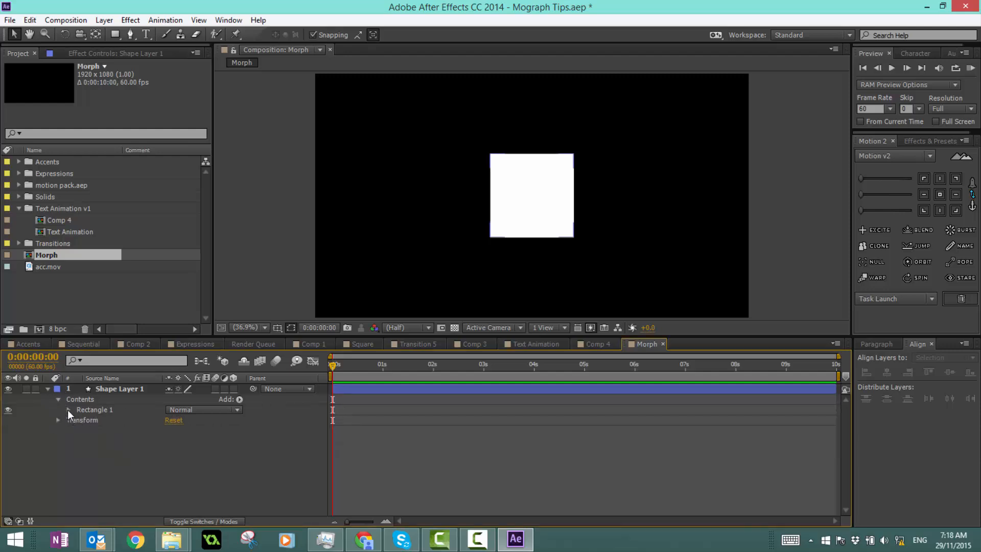
left_click(67, 410)
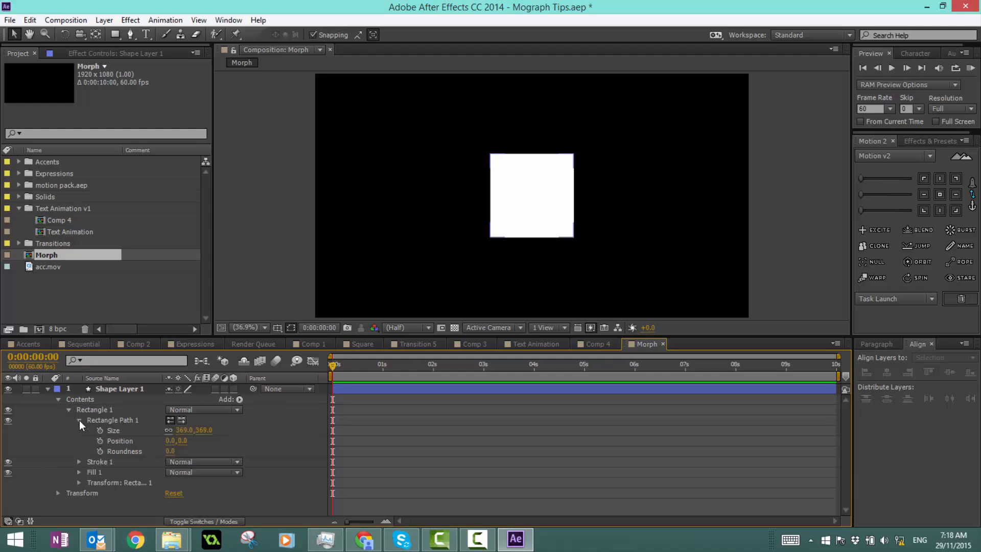
left_click(79, 420)
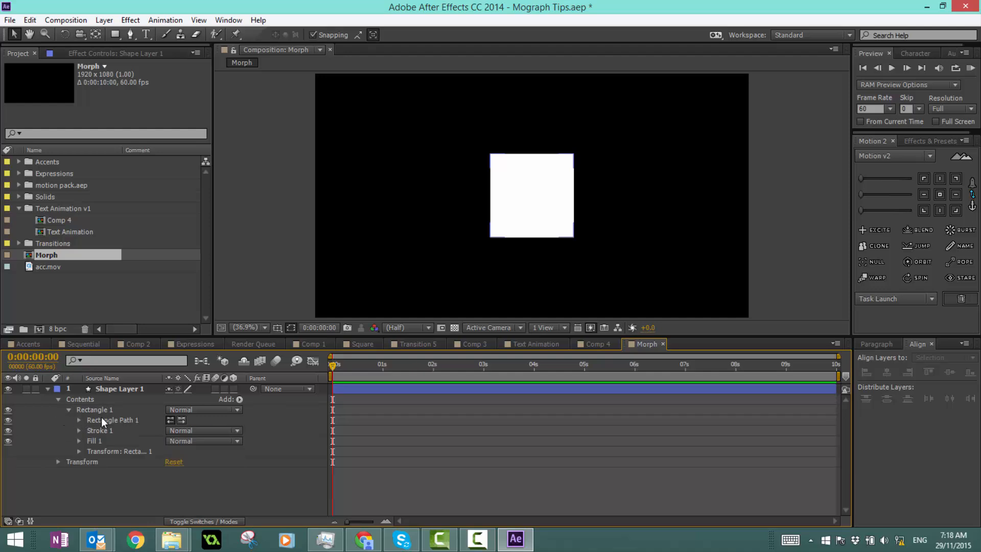
Convert Rectangle Path 1 to a Bezier path, reveal its Path property, then collapse the layer.
right_click(112, 420)
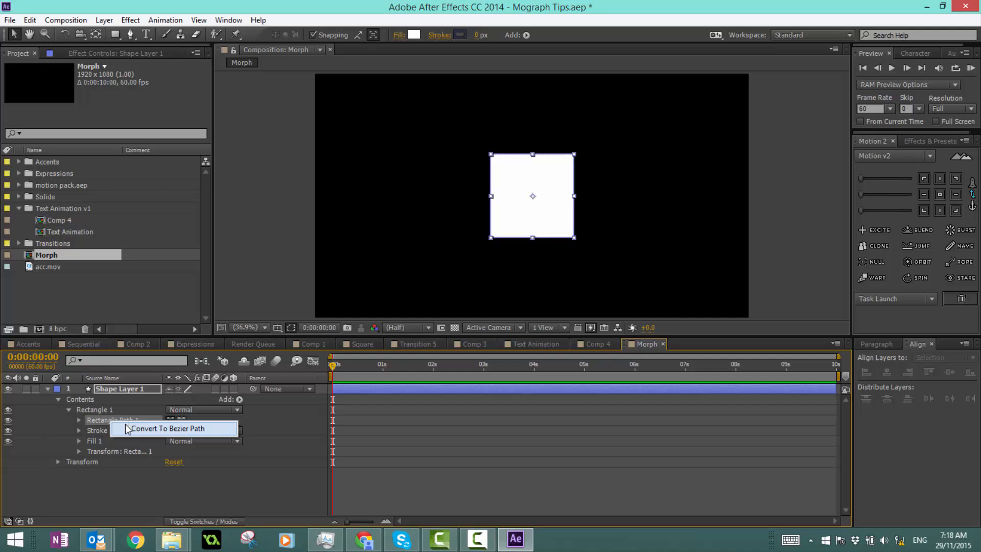
left_click(174, 428)
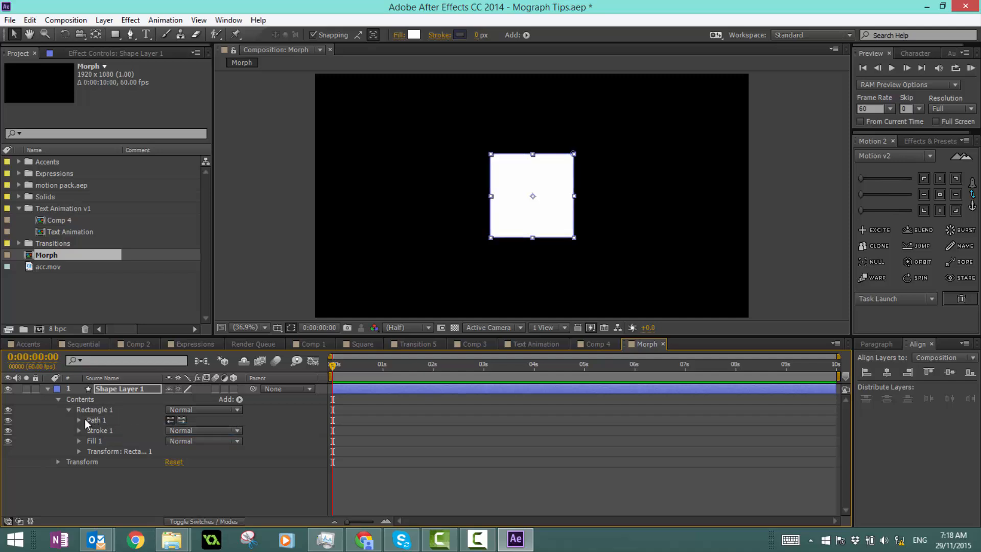
left_click(80, 420)
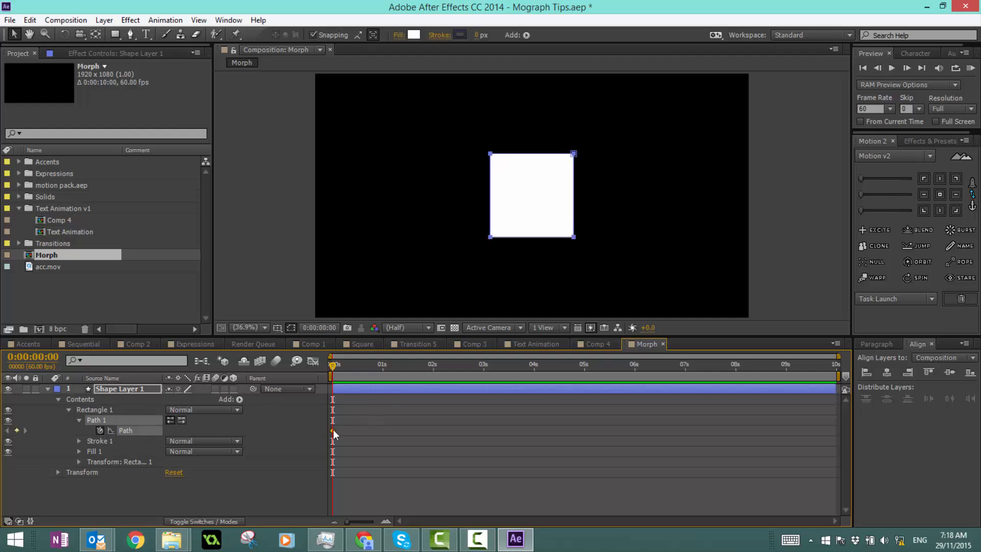
left_click(332, 431)
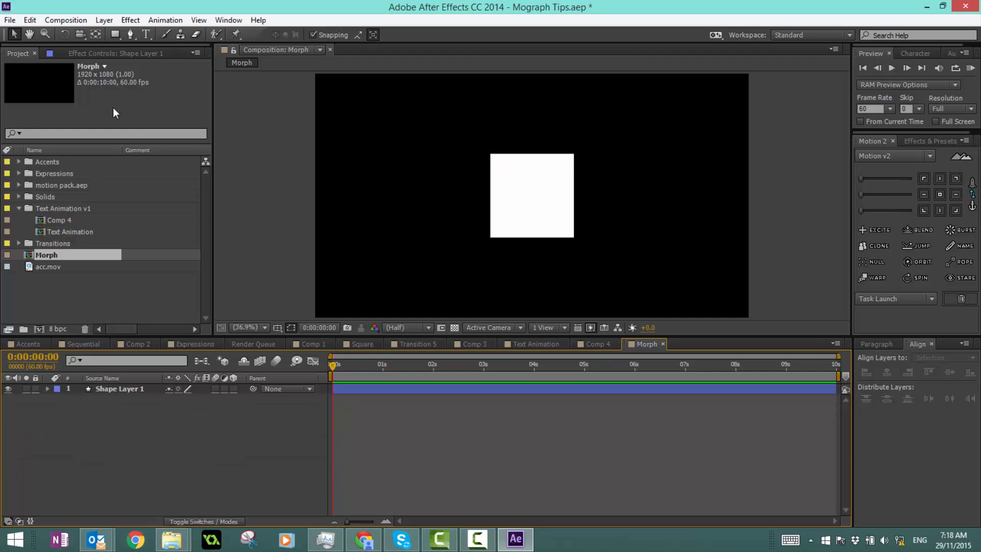
left_click(334, 364)
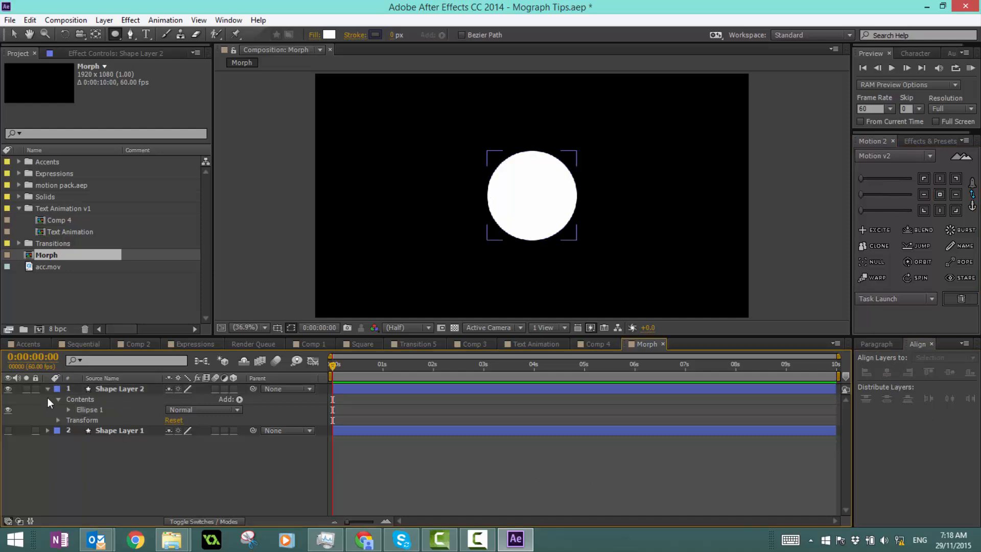
left_click(58, 410)
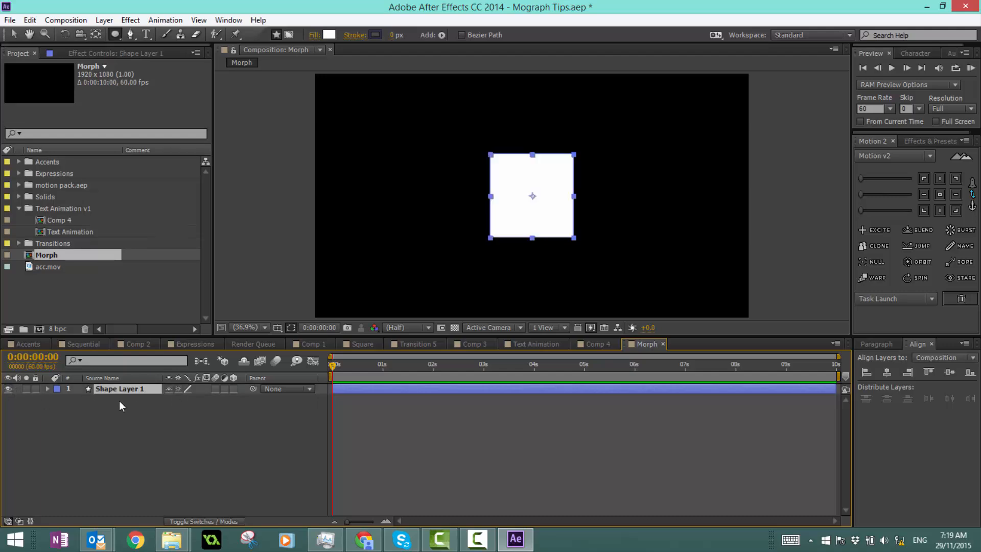
Preview the square-to-circle path keyframes, moving the current time to about 1.5 and 2.5 seconds.
left_click(48, 388)
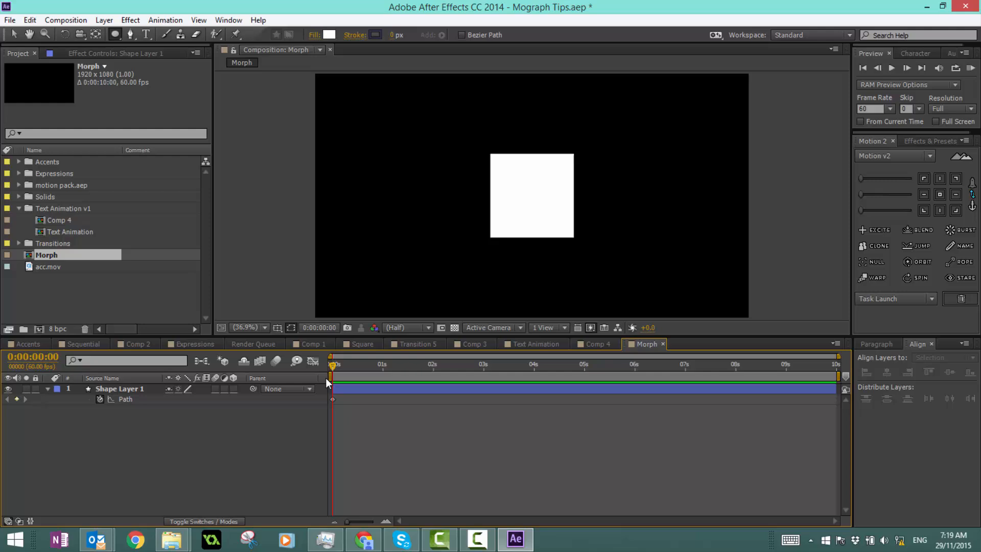
left_click(410, 364)
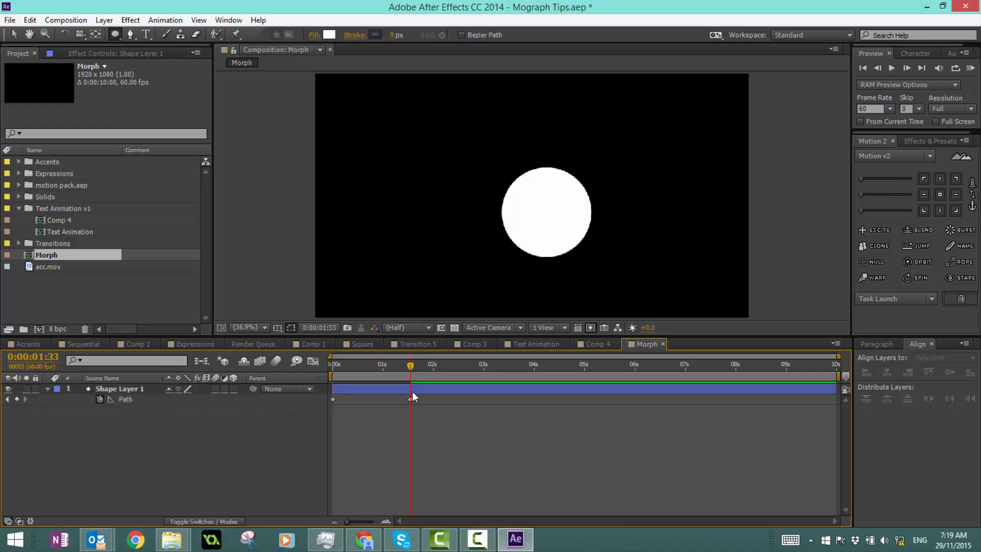
left_click(331, 364)
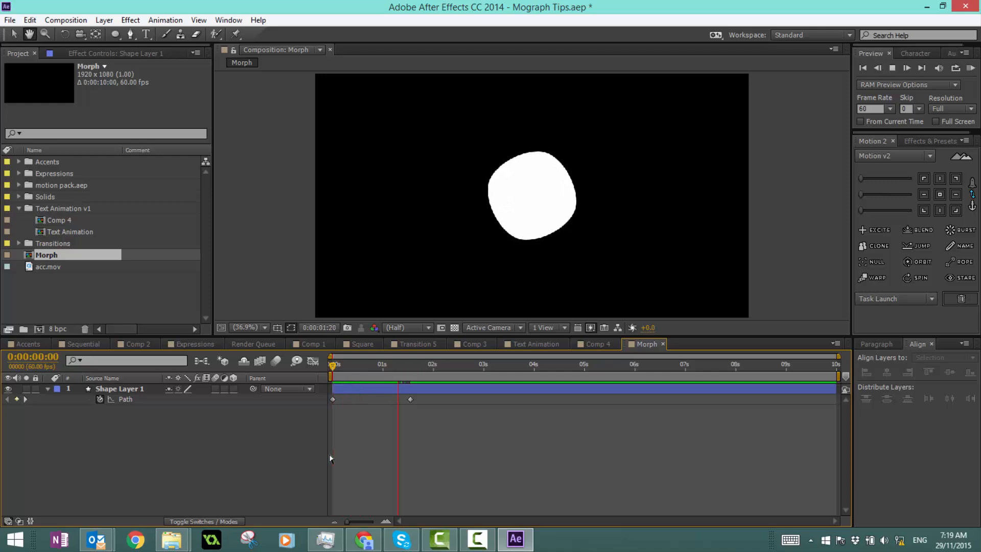
left_click(454, 365)
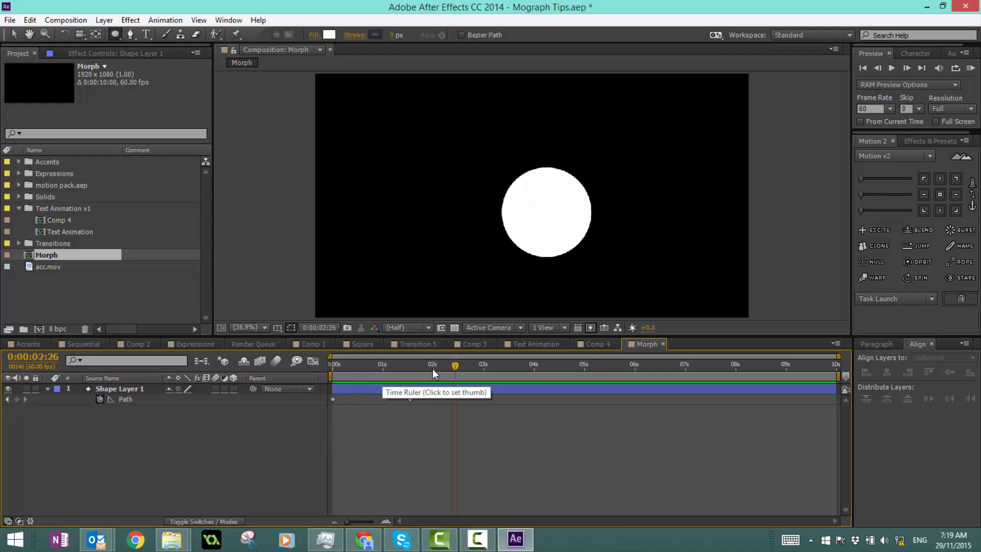
left_click(331, 364)
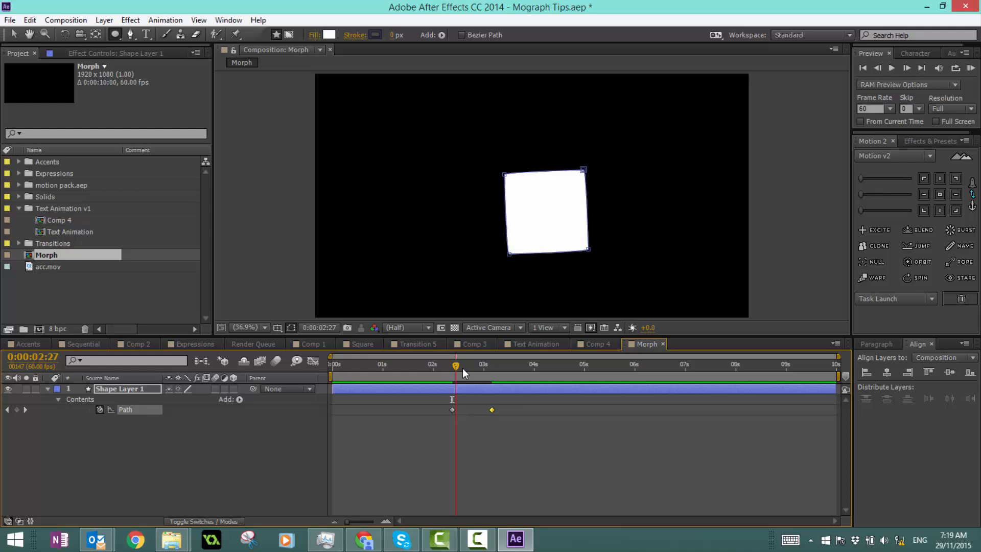
Drag the square's path keyframes to the timeline start and bring up their keyframe options.
left_click_drag(455, 365, 443, 365)
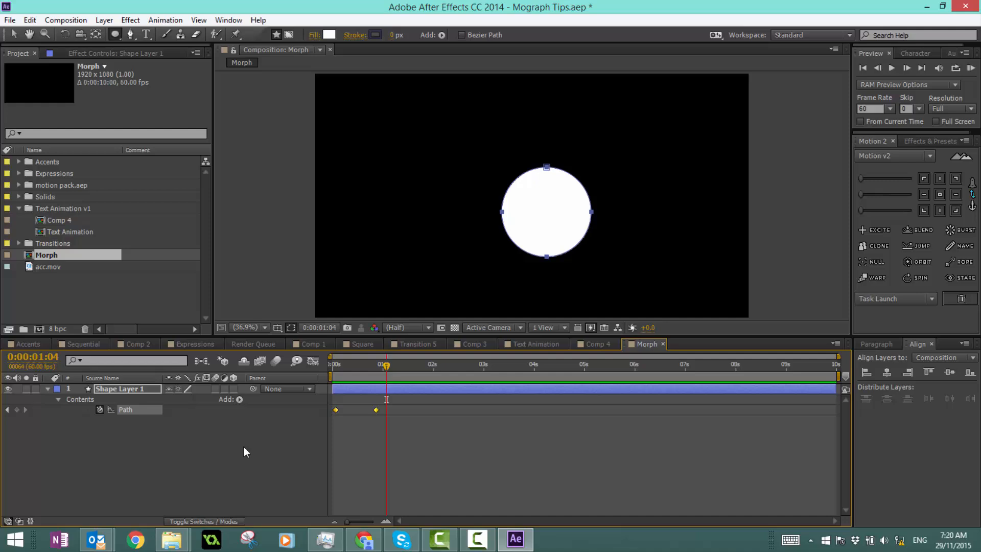
right_click(375, 408)
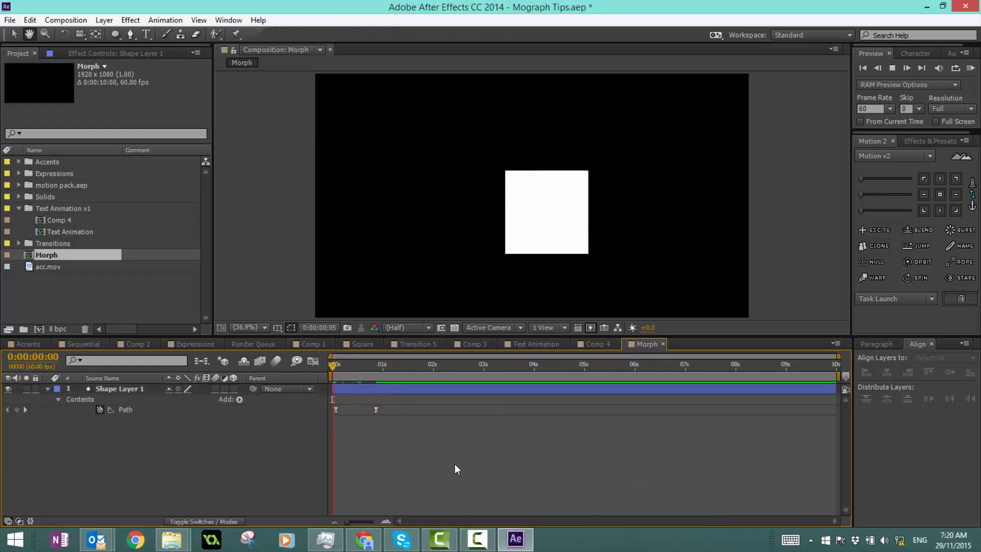
Draw a star, centre the circle on it at 1:39, hide the circle layer, and show the star.
left_click(400, 363)
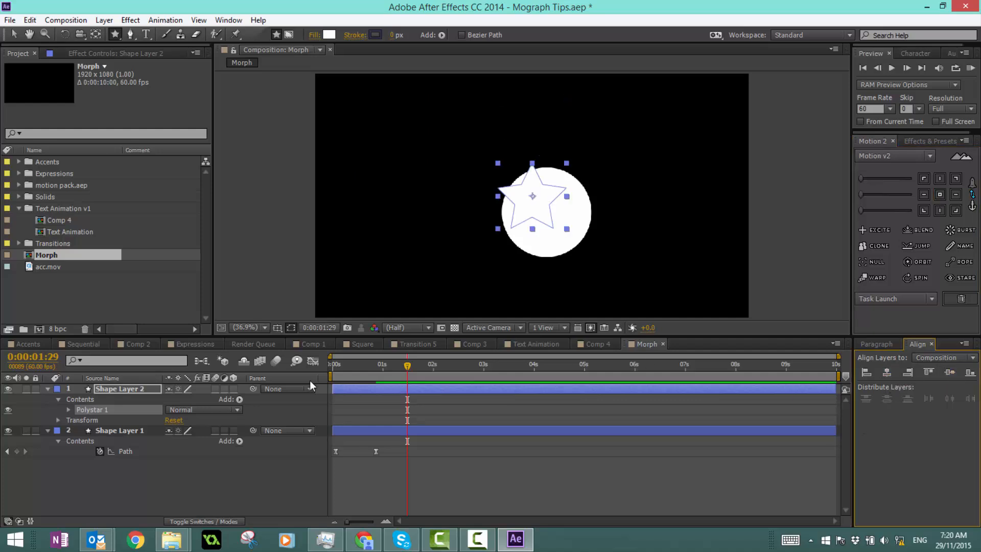
left_click_drag(408, 365, 415, 365)
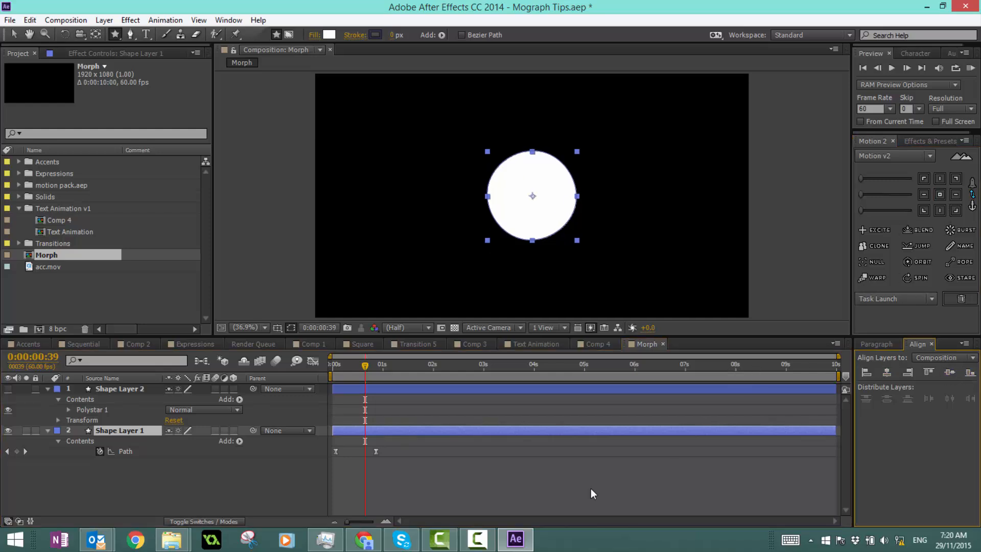
left_click(351, 365)
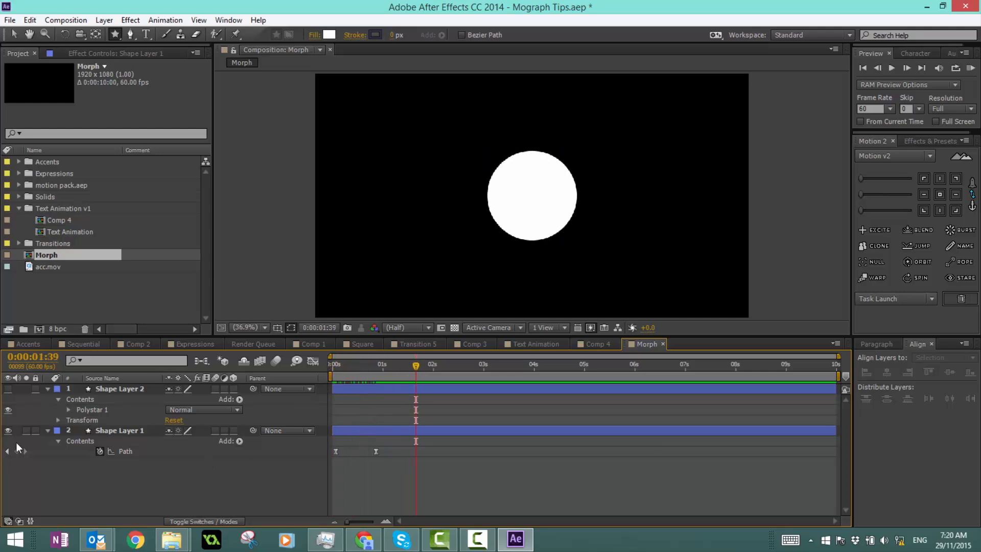
left_click(8, 388)
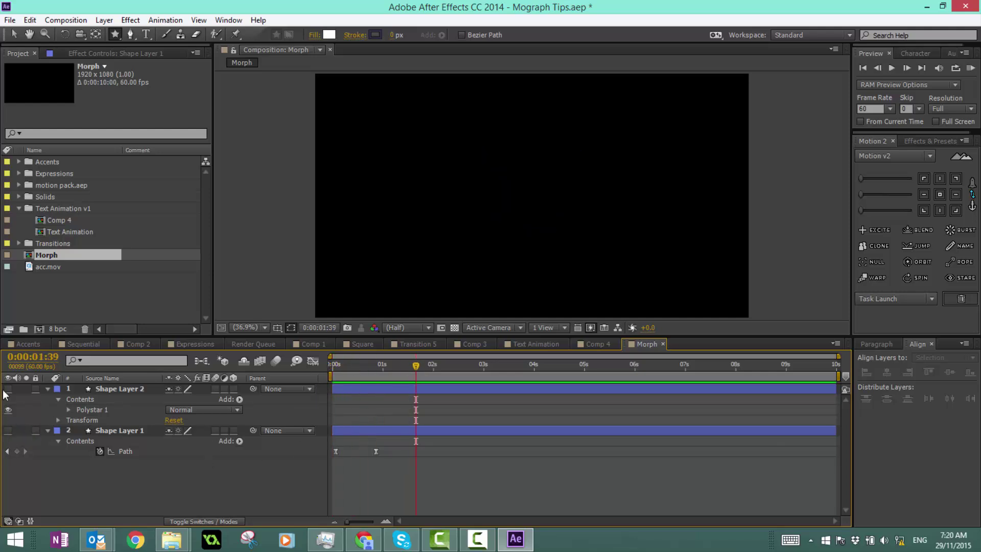
left_click(7, 388)
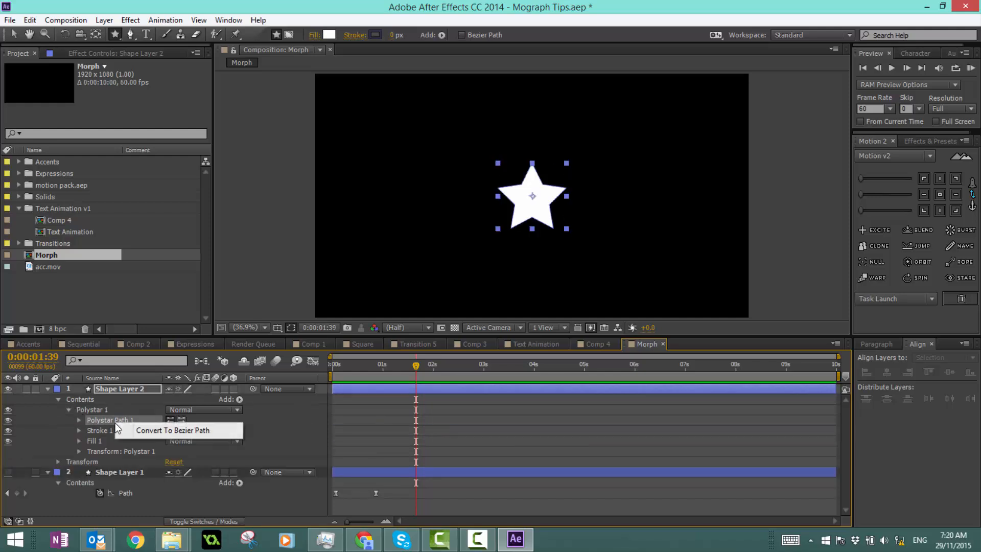
Convert the star to a Bezier path and preview the circle-to-star morph around 1 second.
left_click(173, 431)
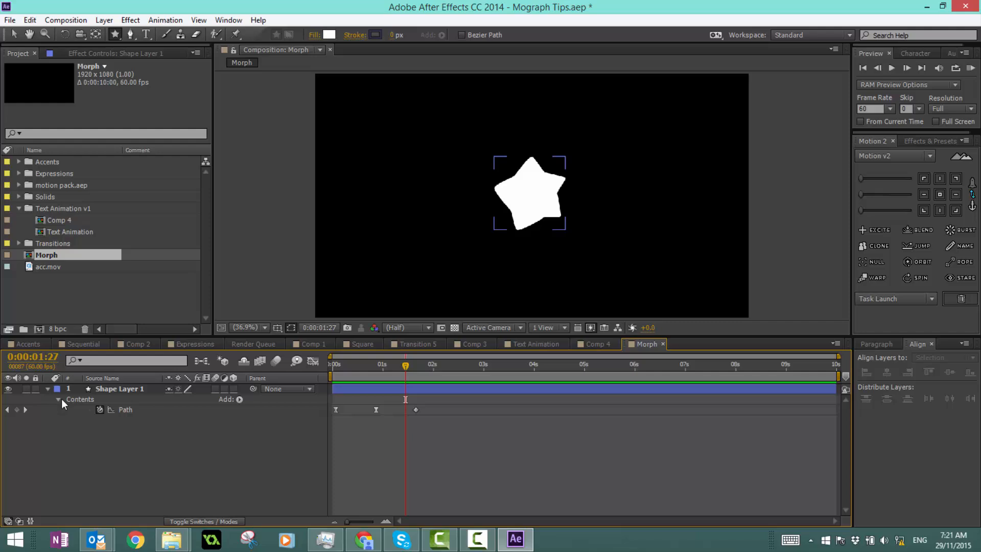
left_click_drag(405, 365, 383, 364)
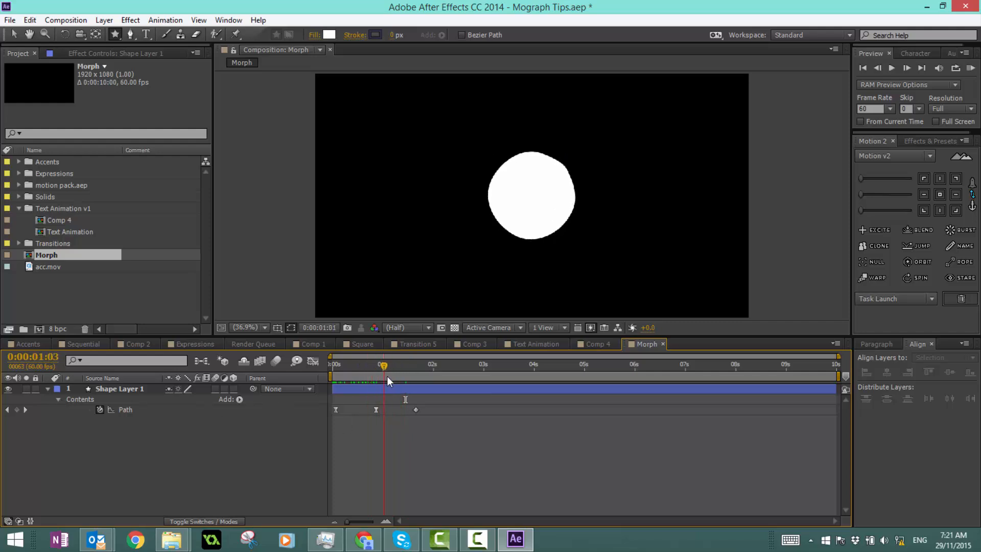
left_click_drag(383, 364, 444, 365)
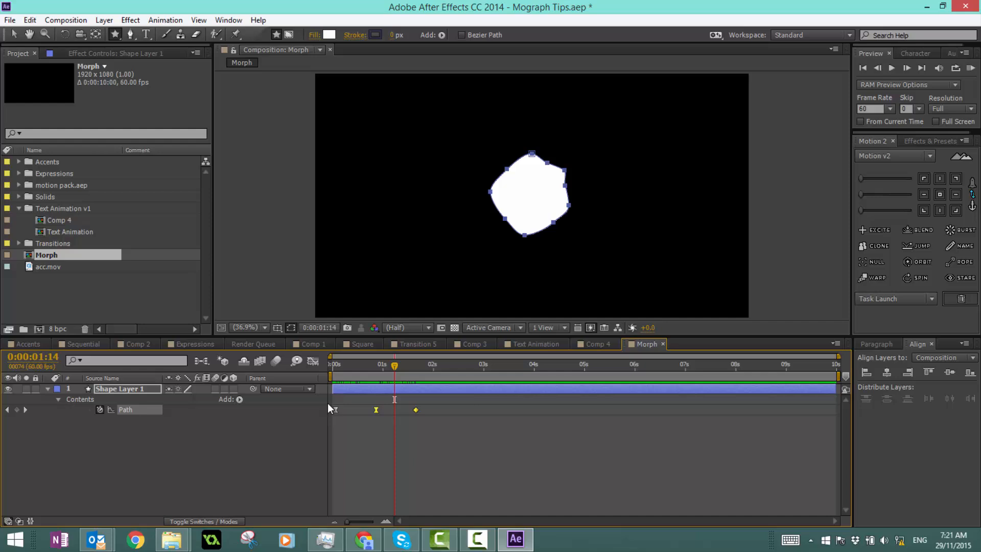
right_click(416, 410)
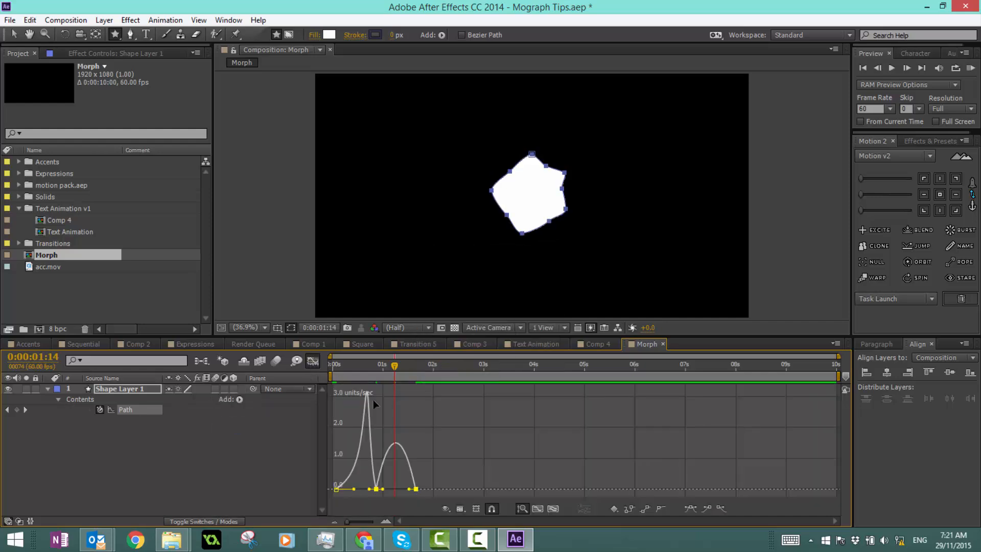
Reshape the morph's speed curve in the Graph Editor and return the time to the start.
left_click_drag(373, 403, 391, 487)
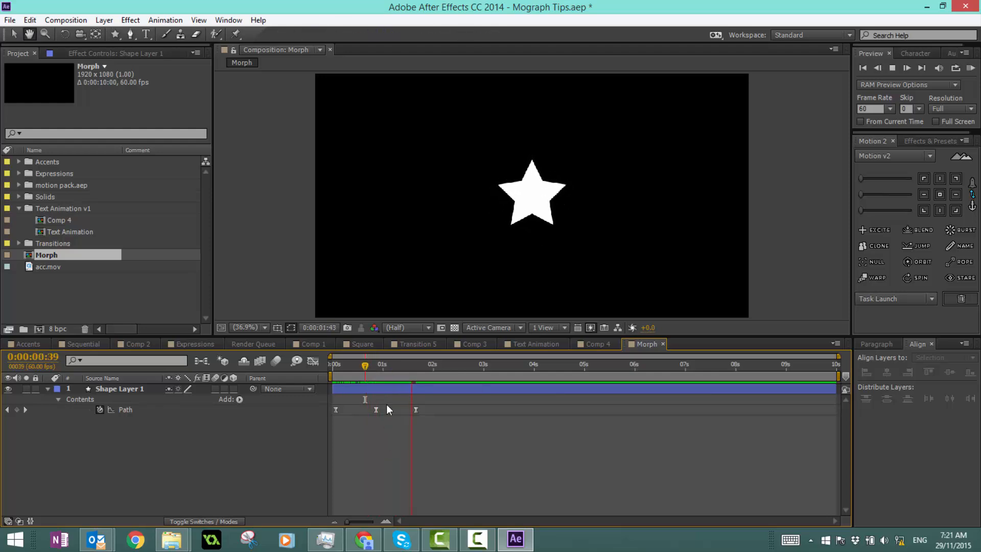
left_click(330, 364)
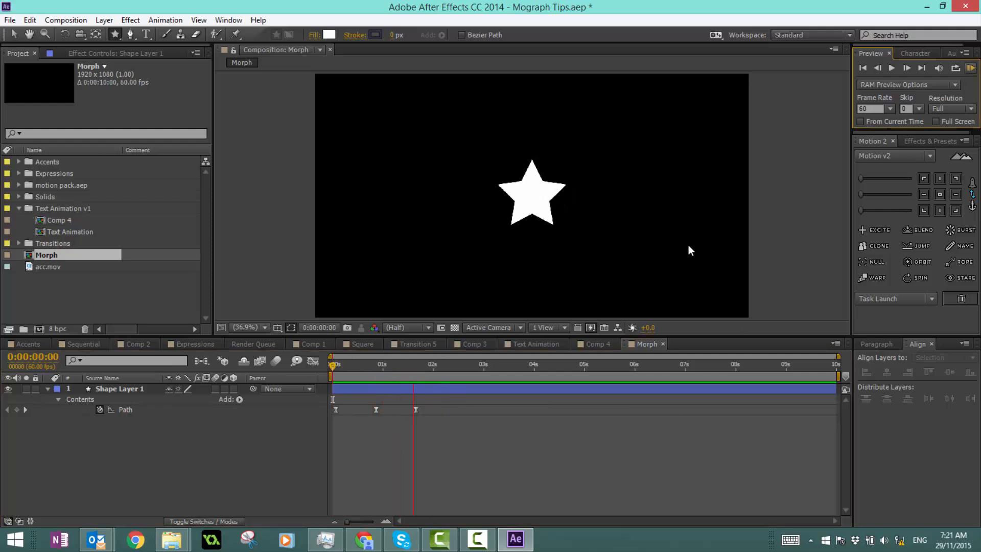
left_click(497, 365)
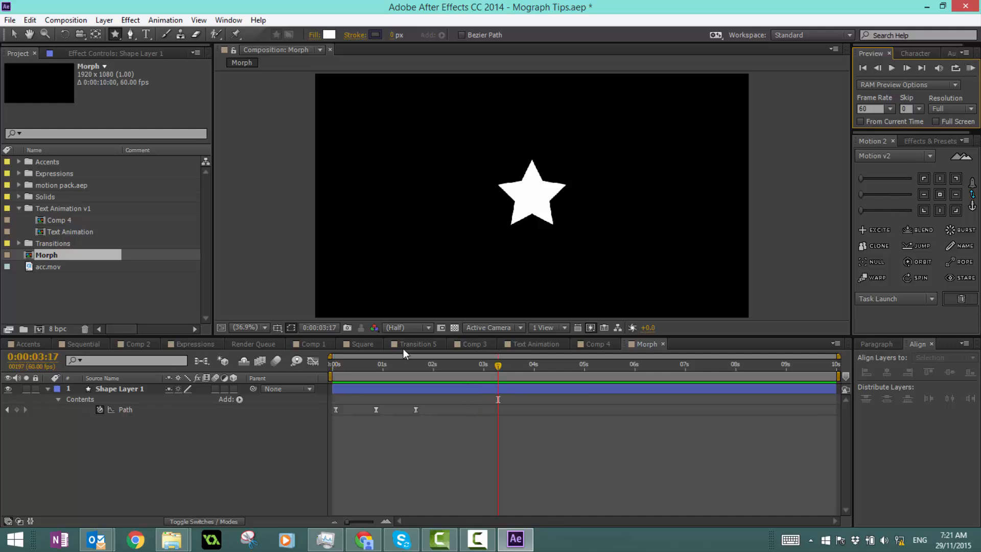
mouse_move(479, 357)
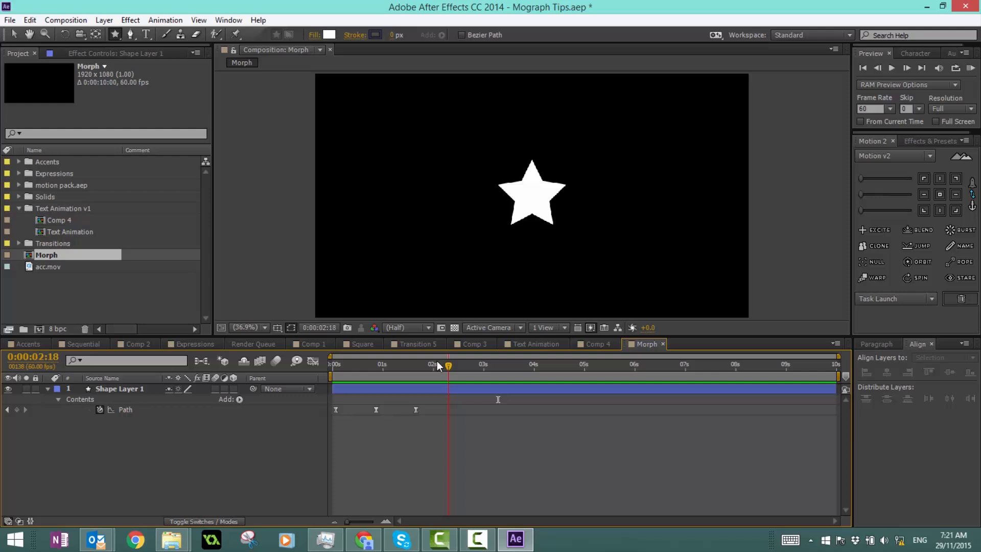
left_click(332, 364)
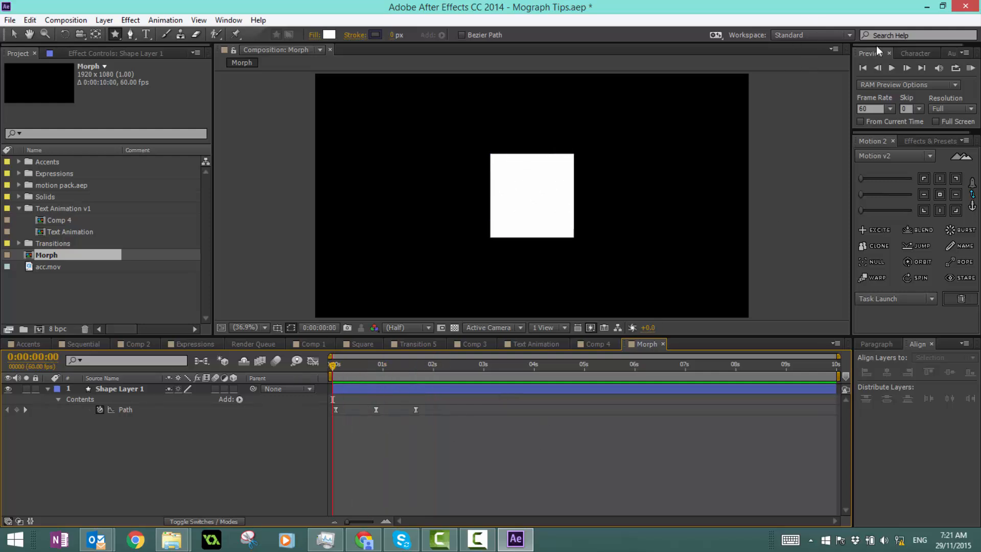
mouse_move(972, 87)
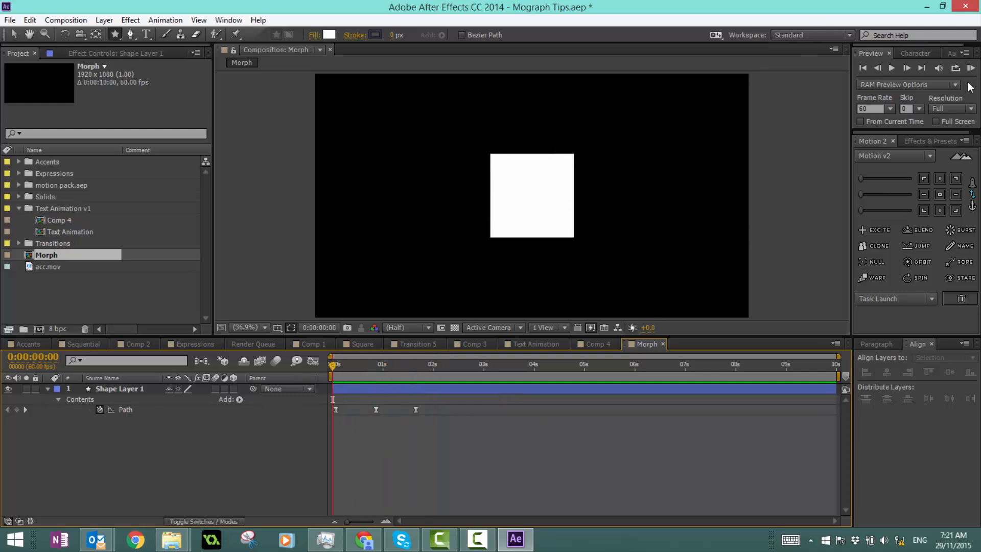